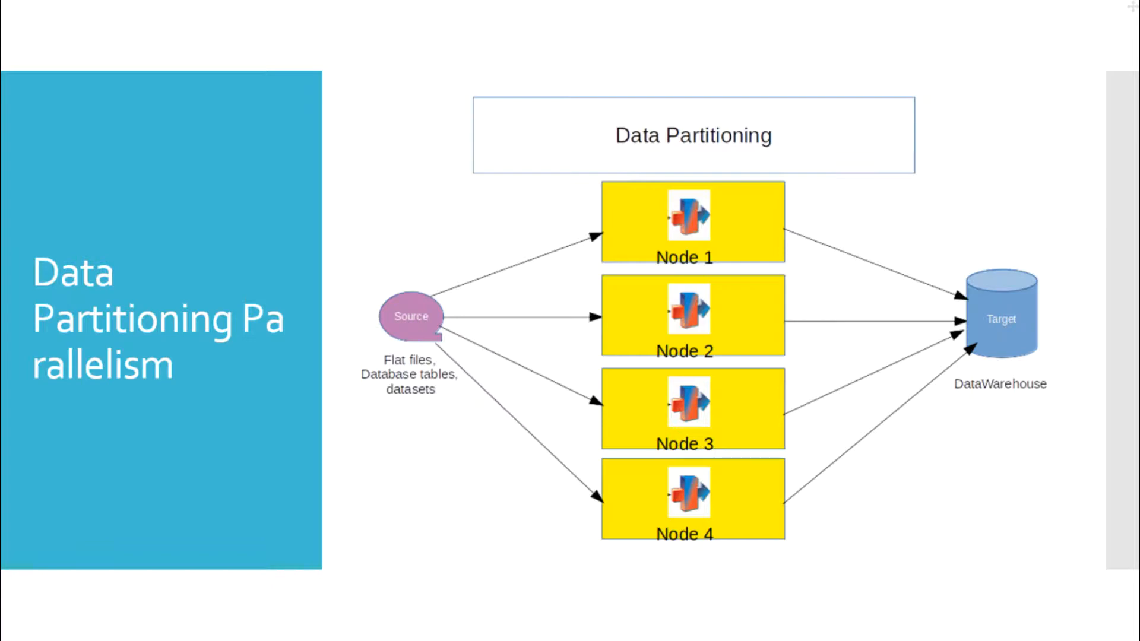
mouse_move(735, 439)
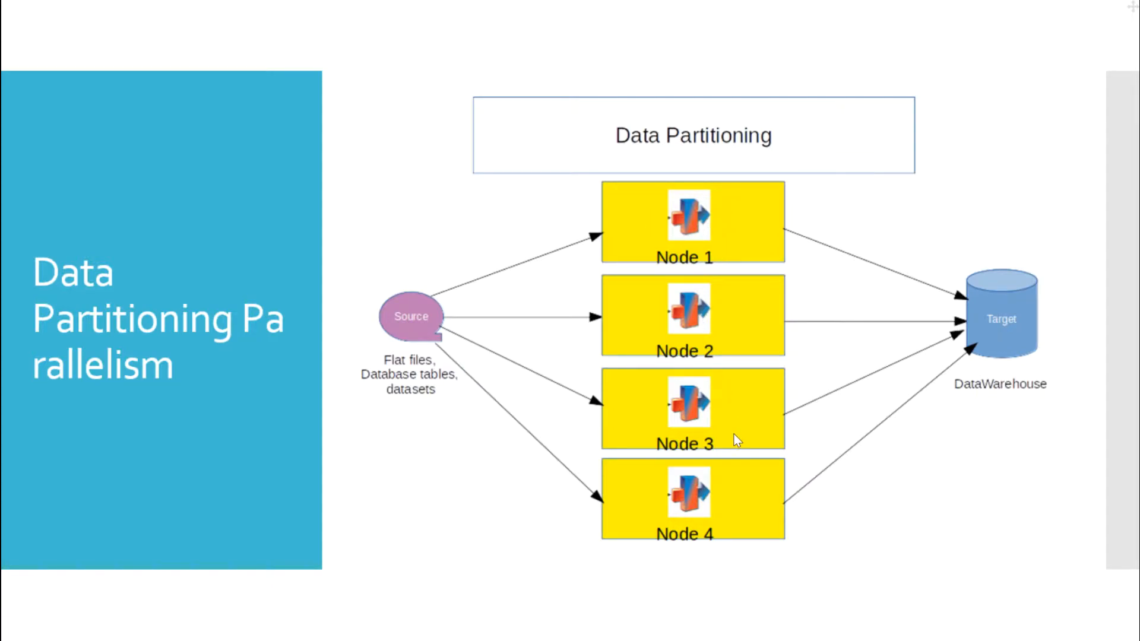